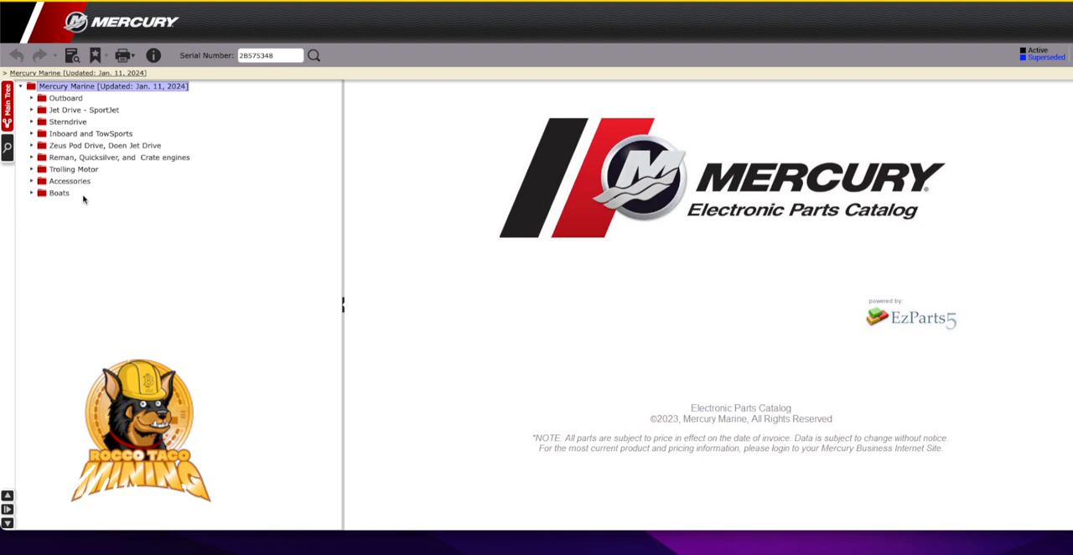
Look up serial 2B575348 and select the 200 3.4L V6 (4-STROKE) model from the results
left_click(270, 56)
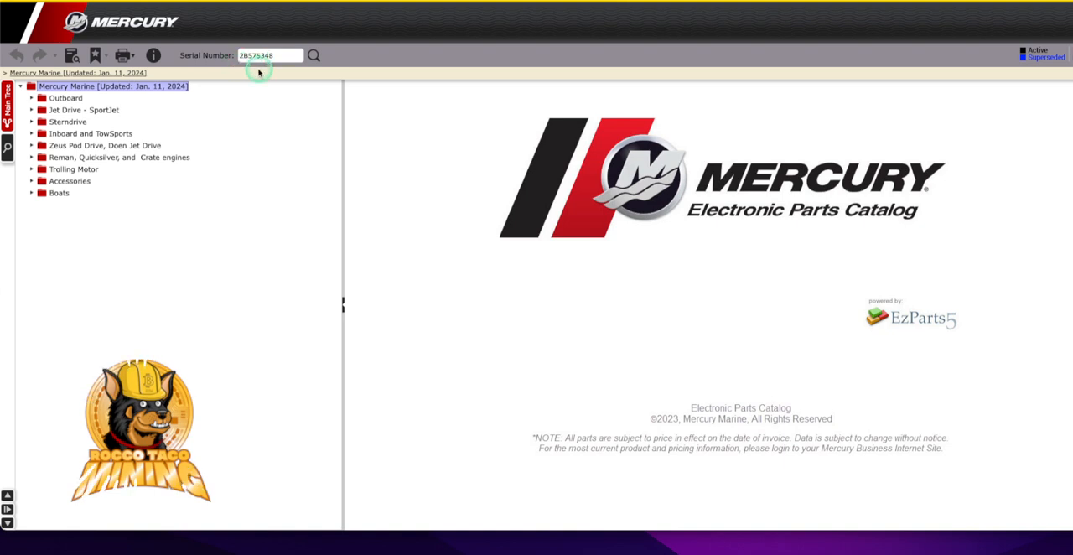
mouse_move(165, 107)
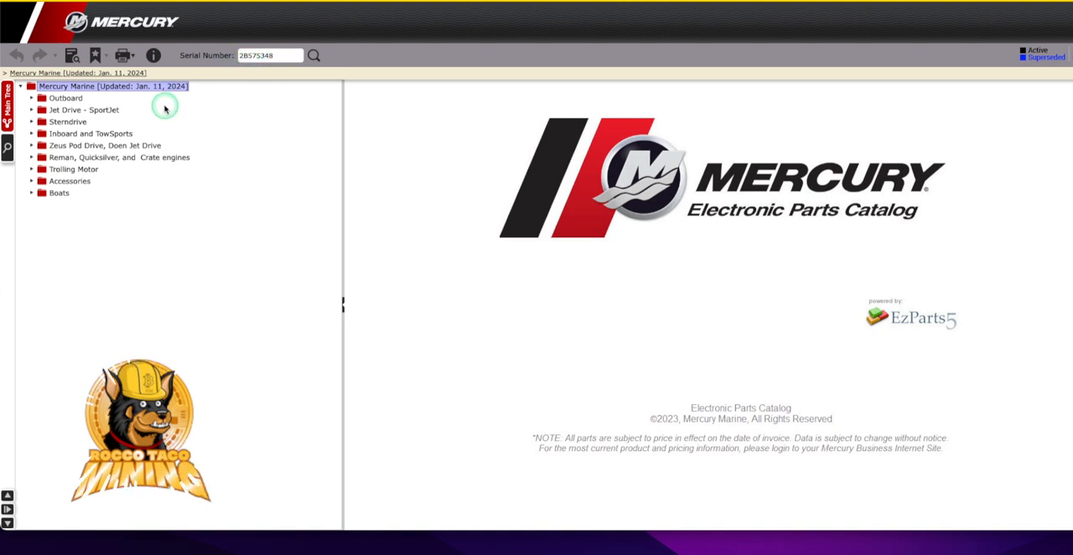
mouse_move(246, 163)
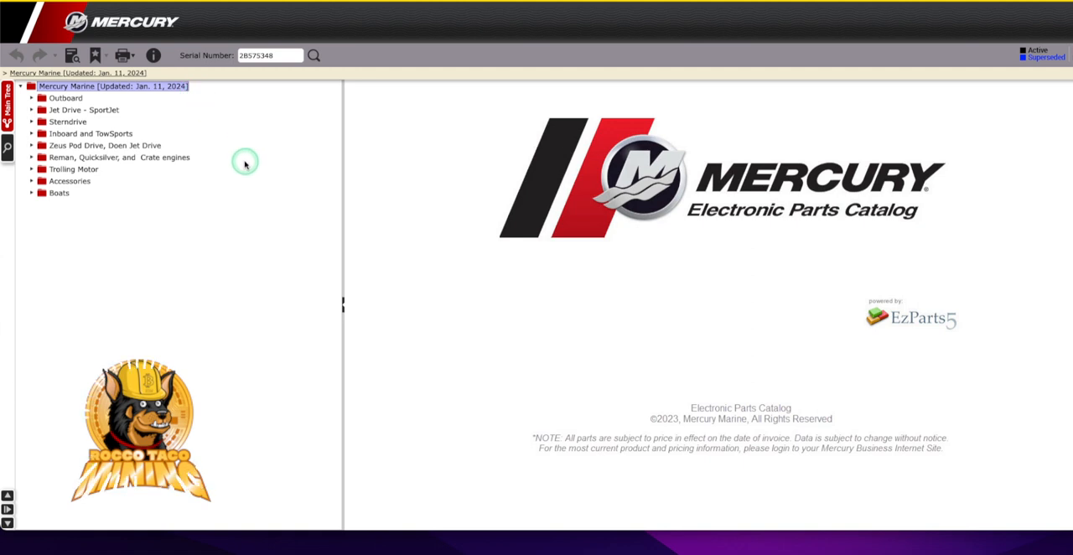
mouse_move(241, 175)
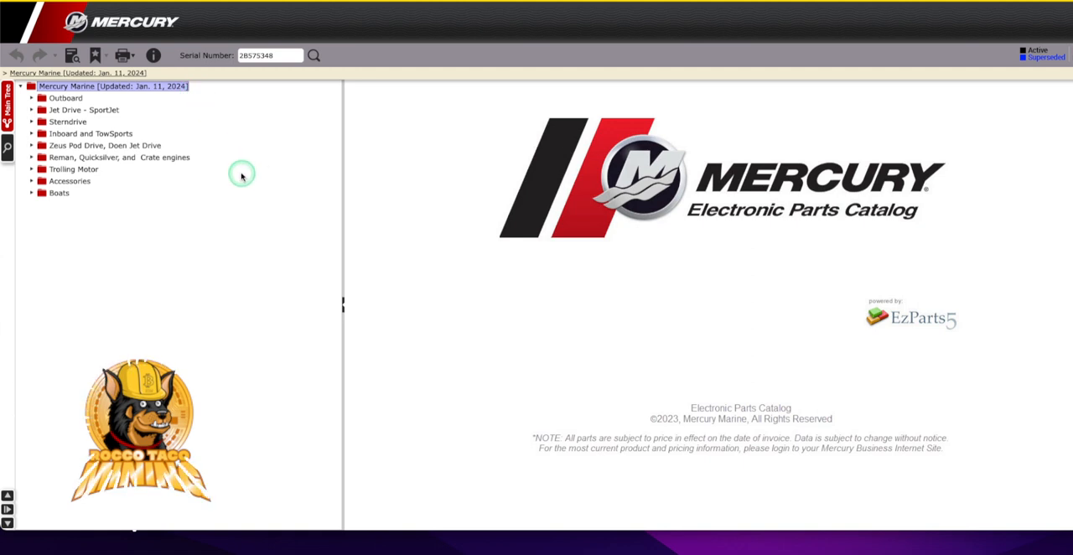
mouse_move(237, 176)
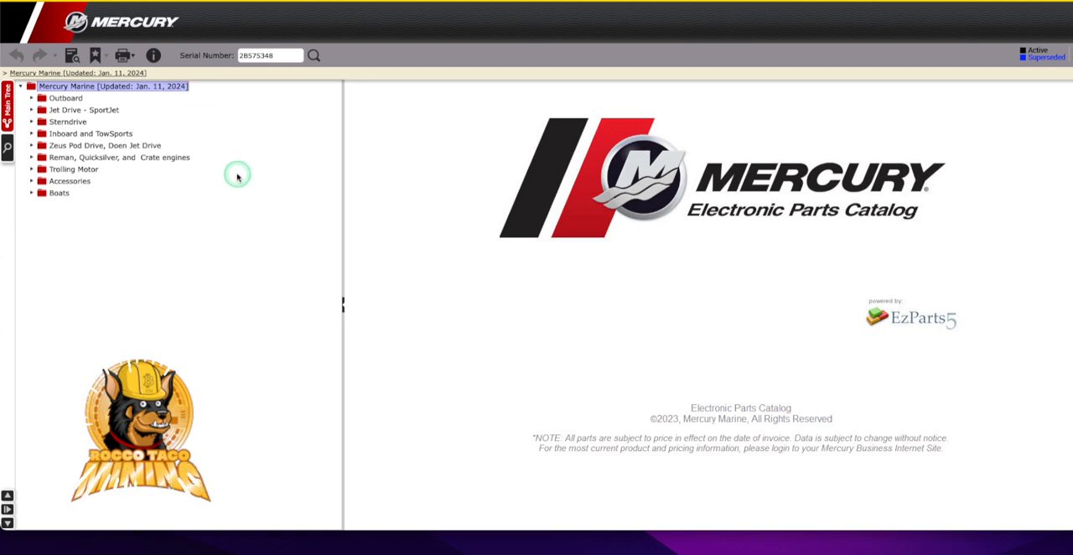
mouse_move(201, 187)
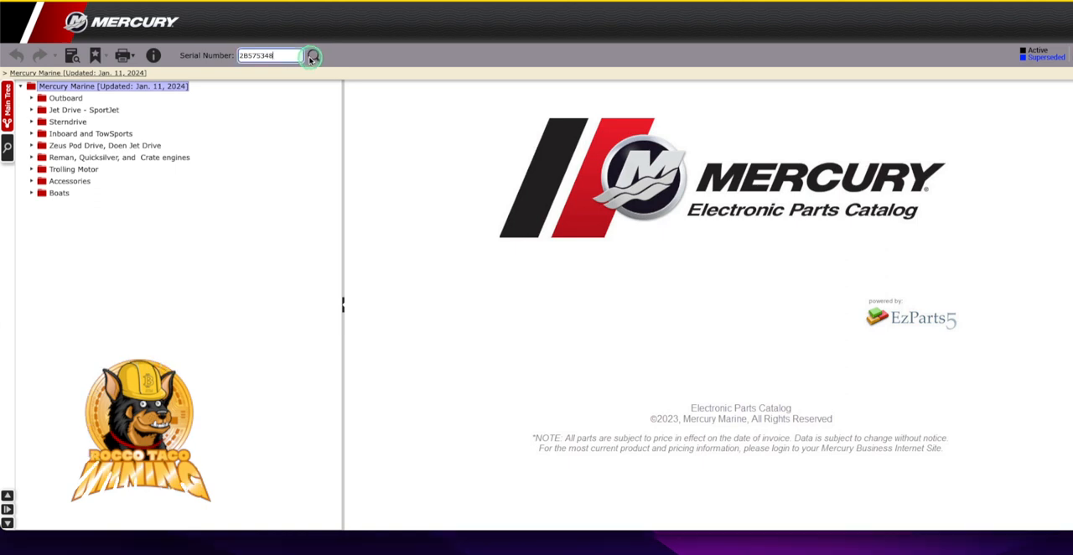
left_click(312, 55)
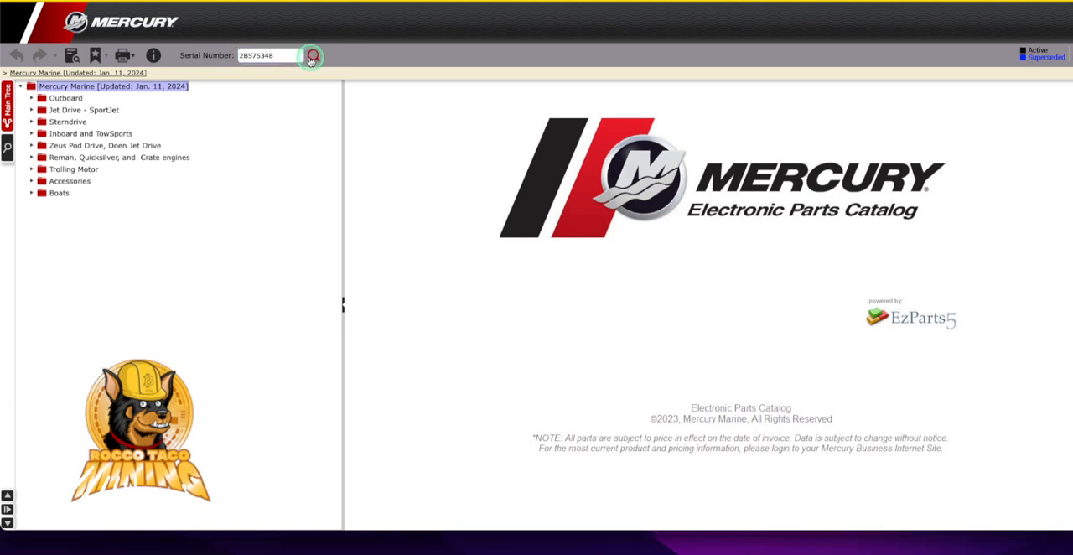
left_click(311, 55)
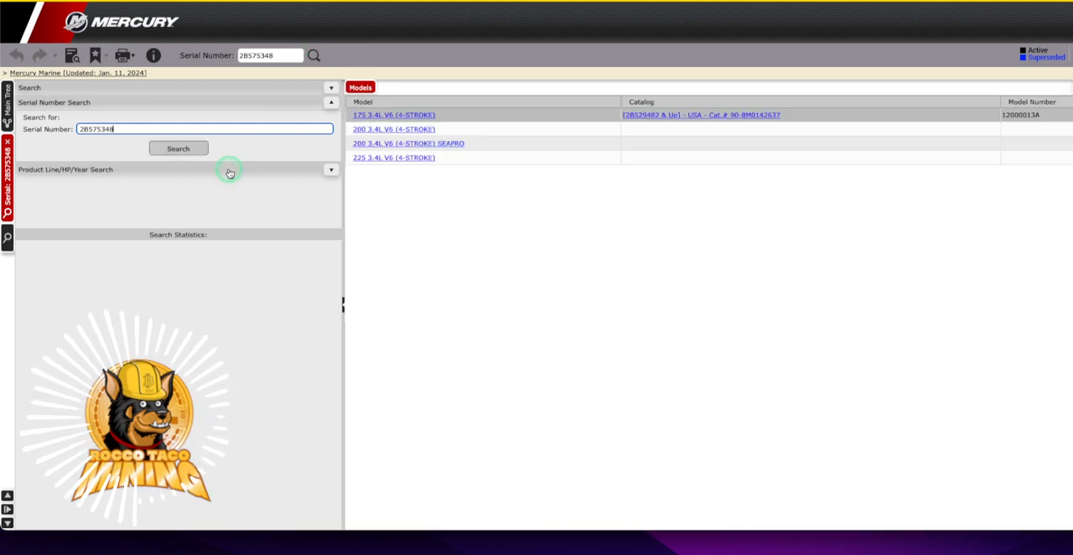
mouse_move(324, 184)
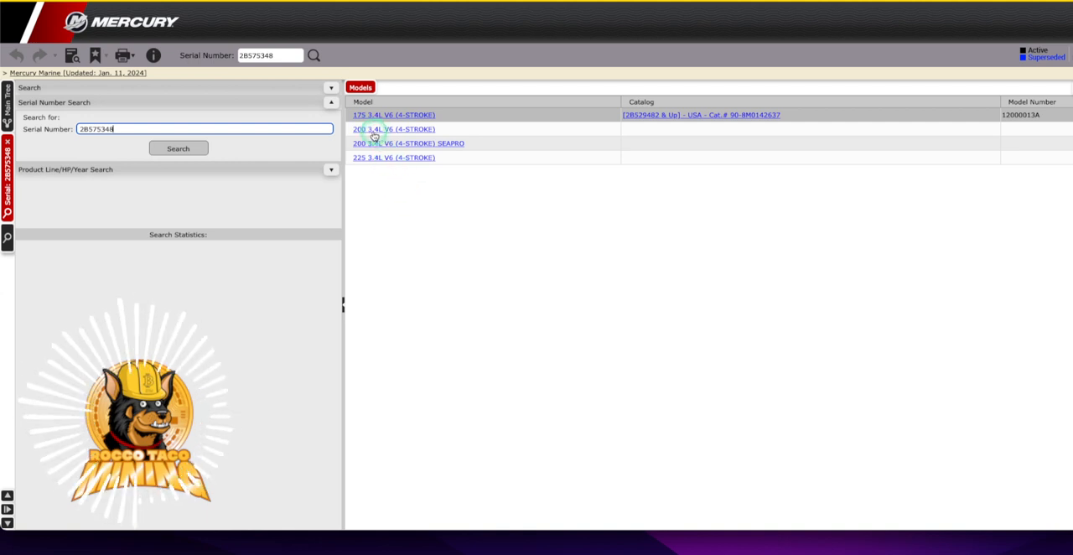
left_click(393, 129)
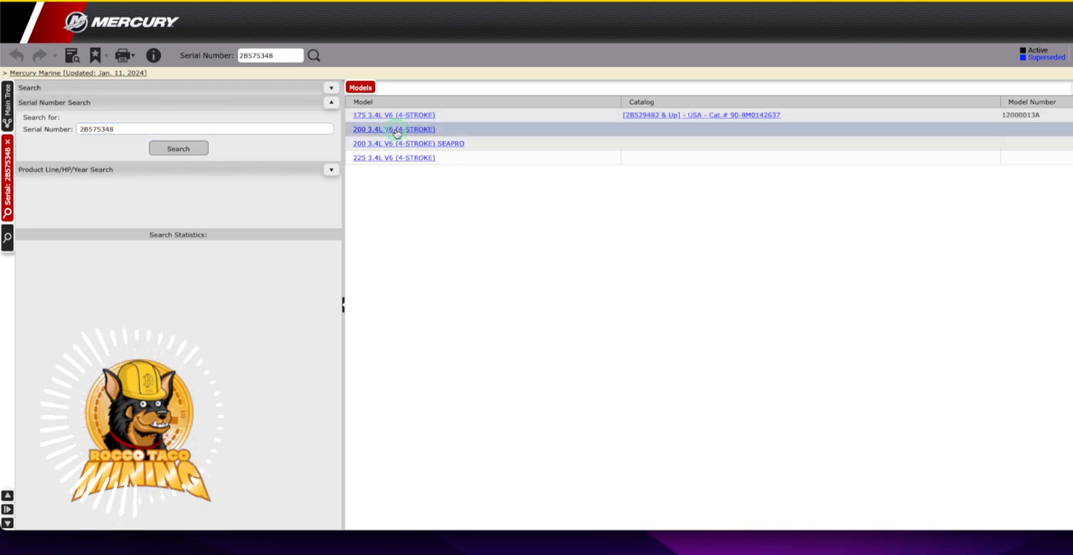
Expand the 200 3.4L V6 catalog and scroll through its parts sections
left_click(393, 129)
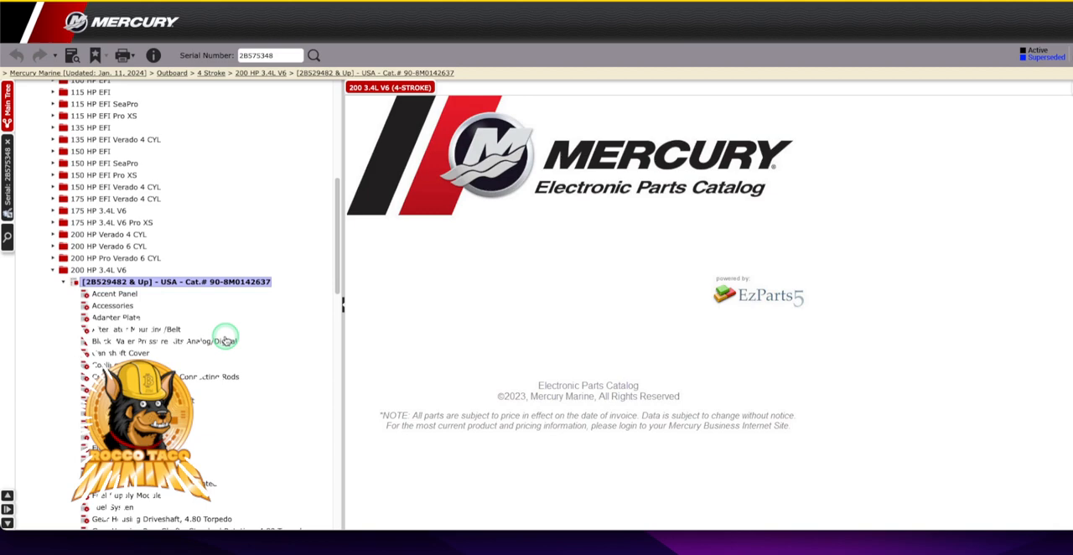
scroll("down", 3)
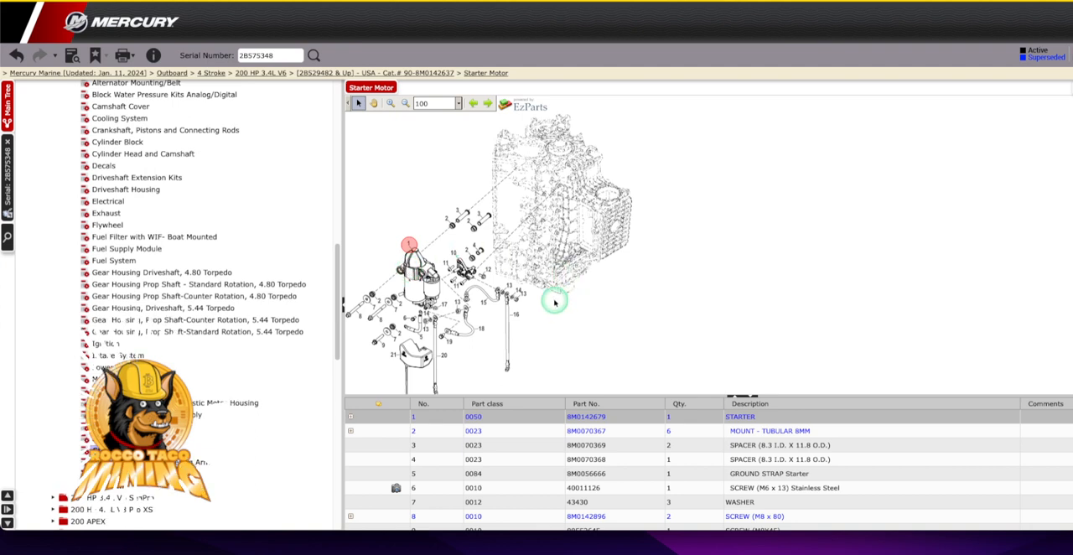
mouse_move(628, 302)
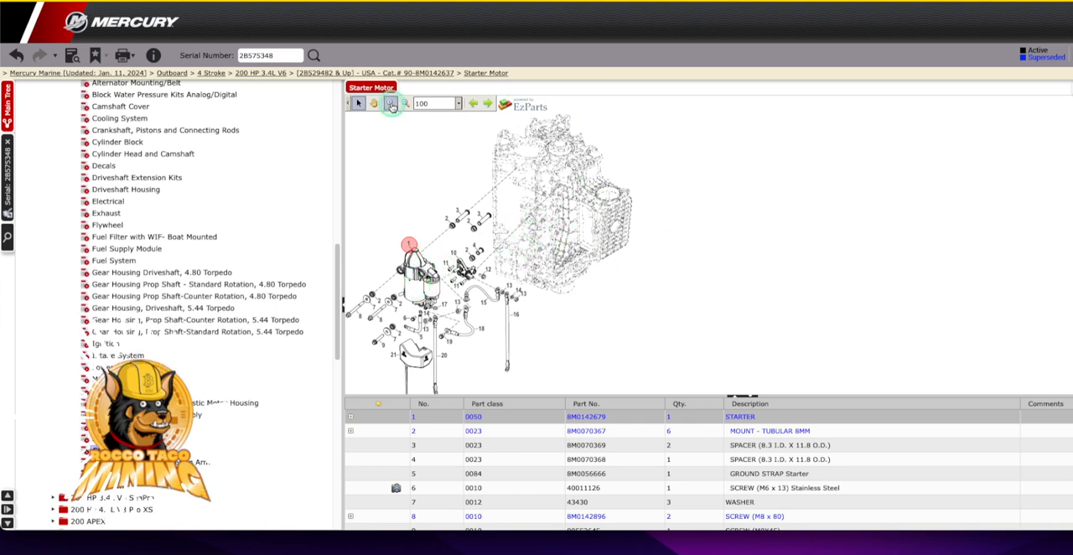
Zoom the Starter Motor diagram in twice to 200
left_click(391, 103)
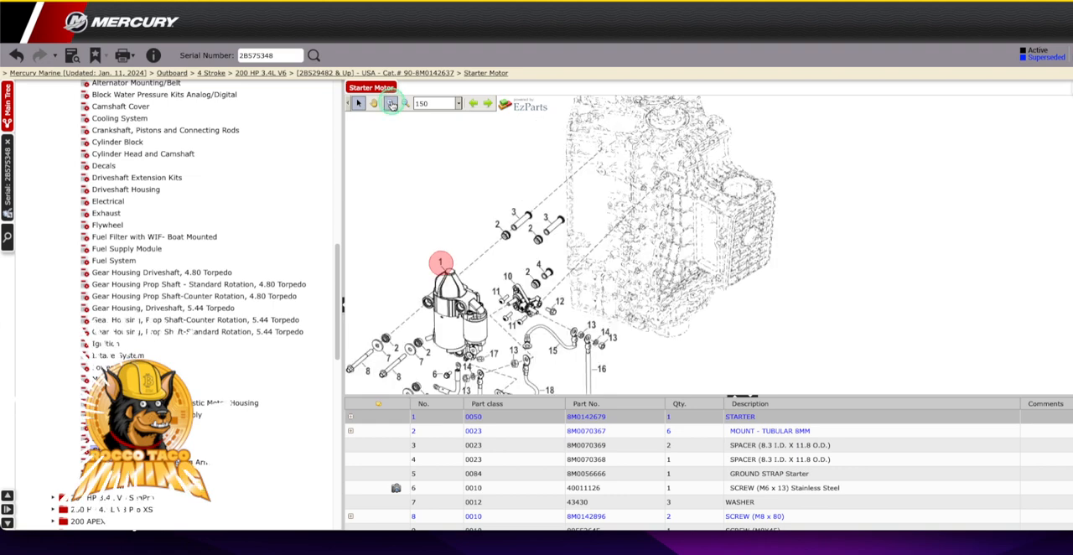
left_click(390, 103)
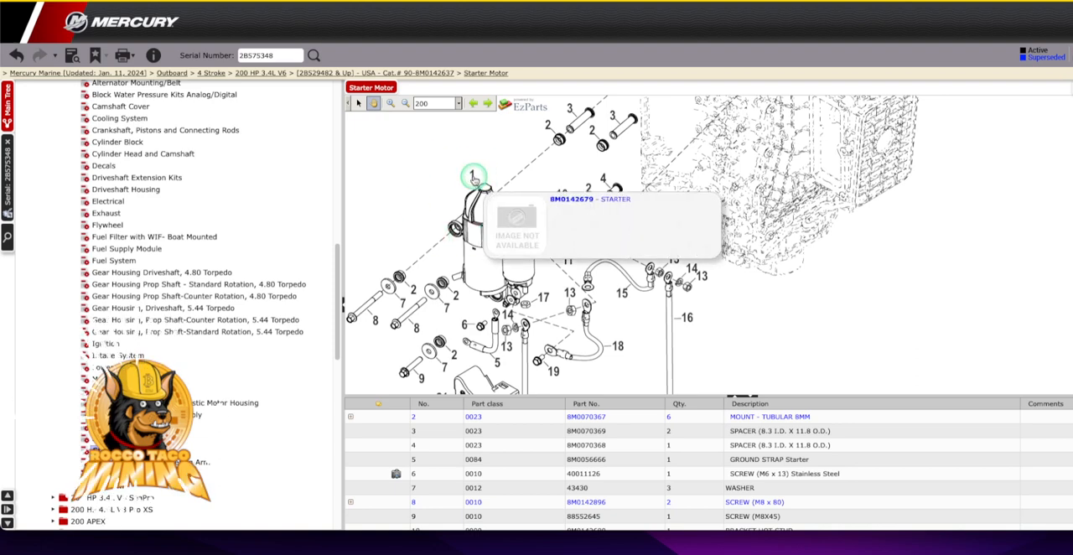
mouse_move(402, 131)
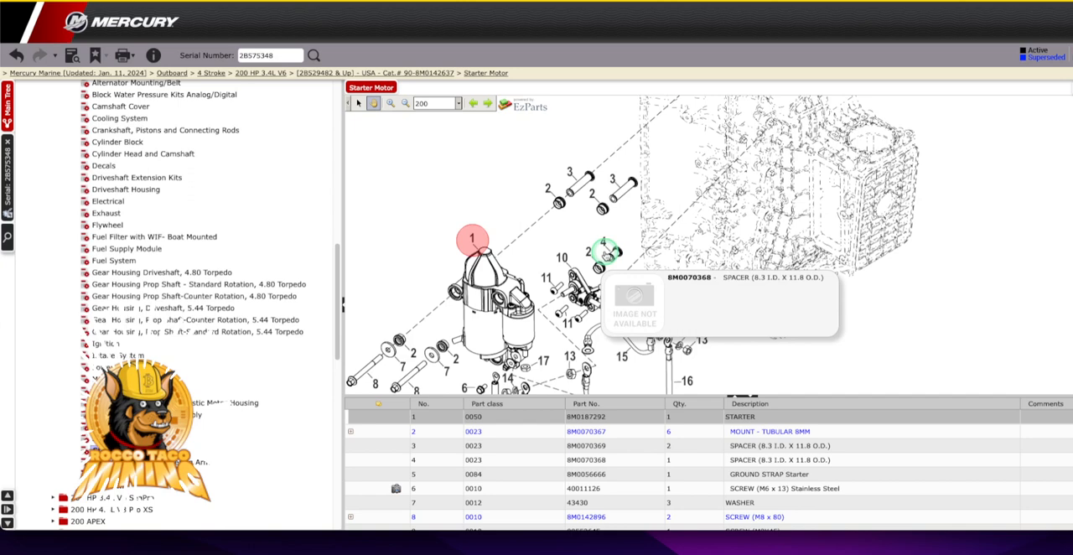
mouse_move(397, 483)
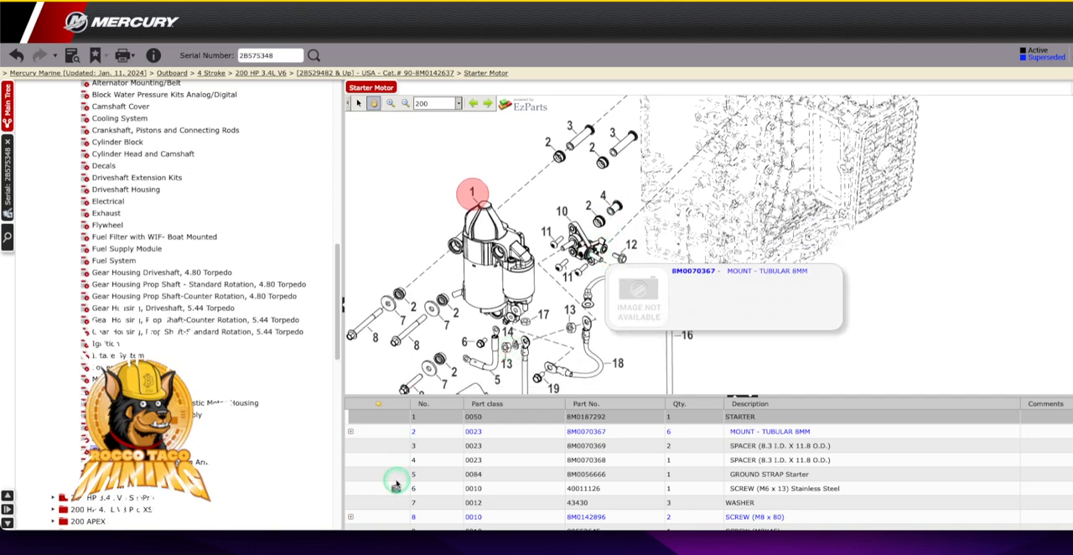
View the photos for screw 40011126 and negative battery cable 88439A26, then close the photo
left_click(395, 488)
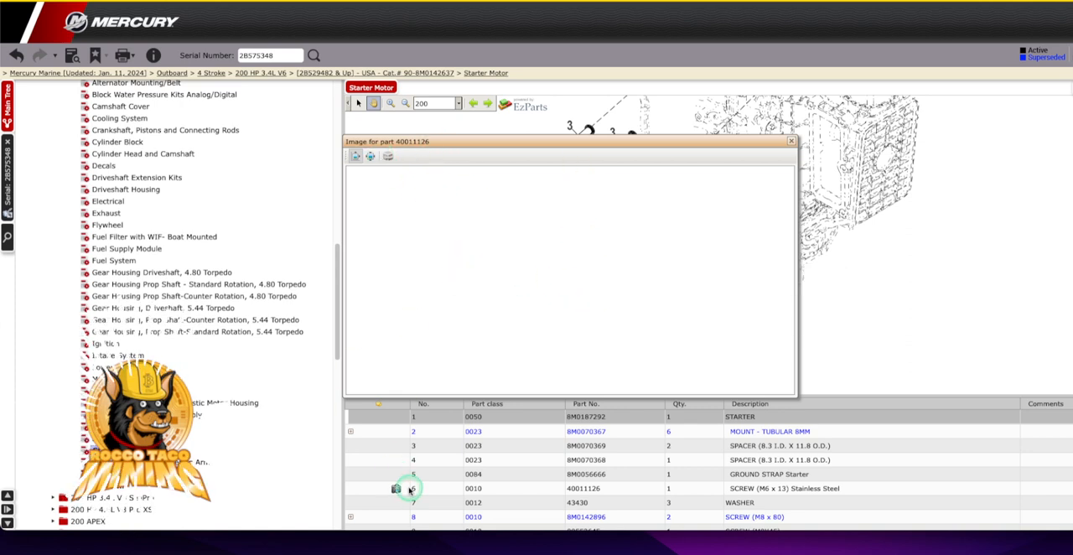
scroll("down", 3)
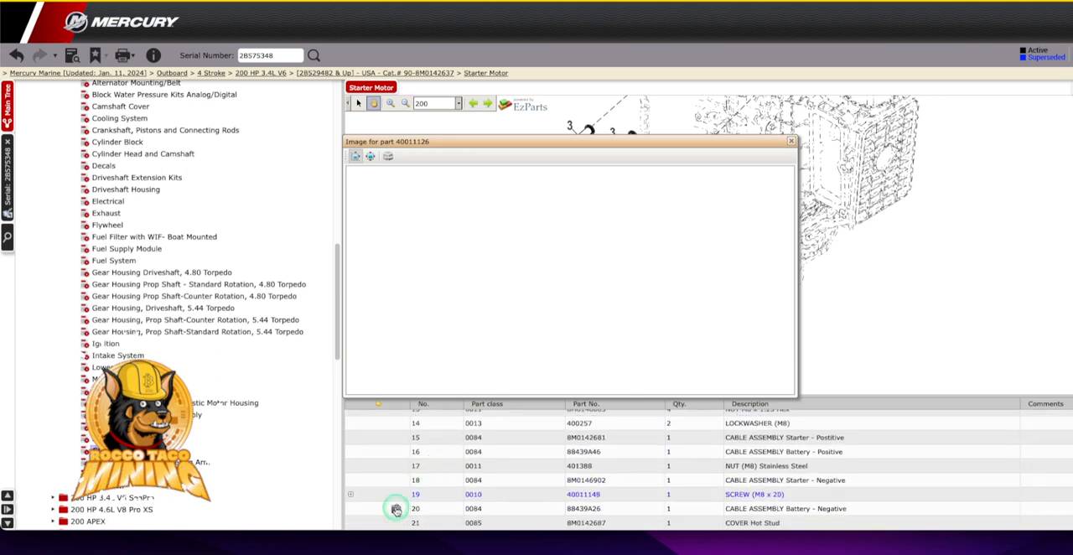
left_click(397, 508)
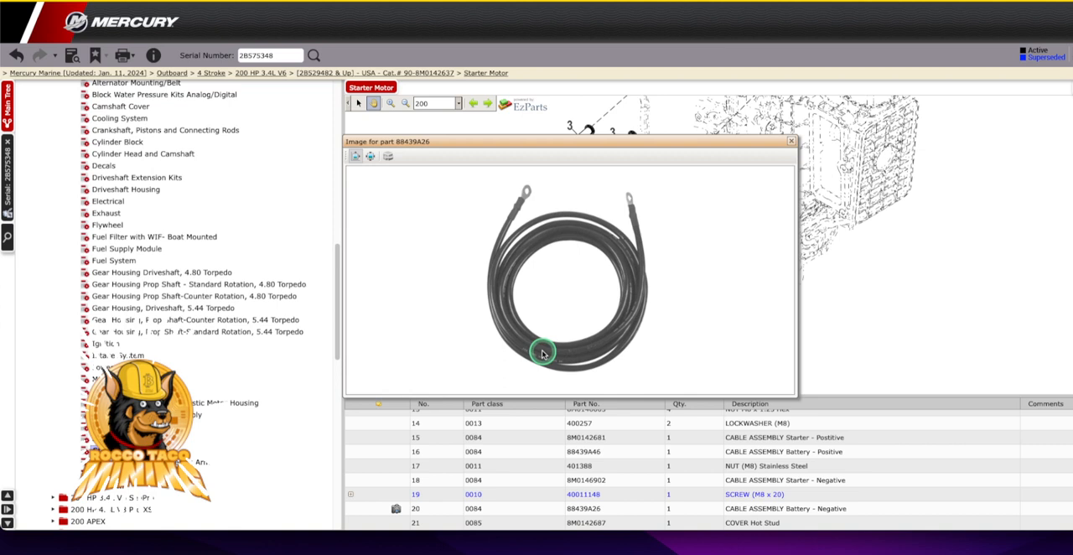
mouse_move(514, 190)
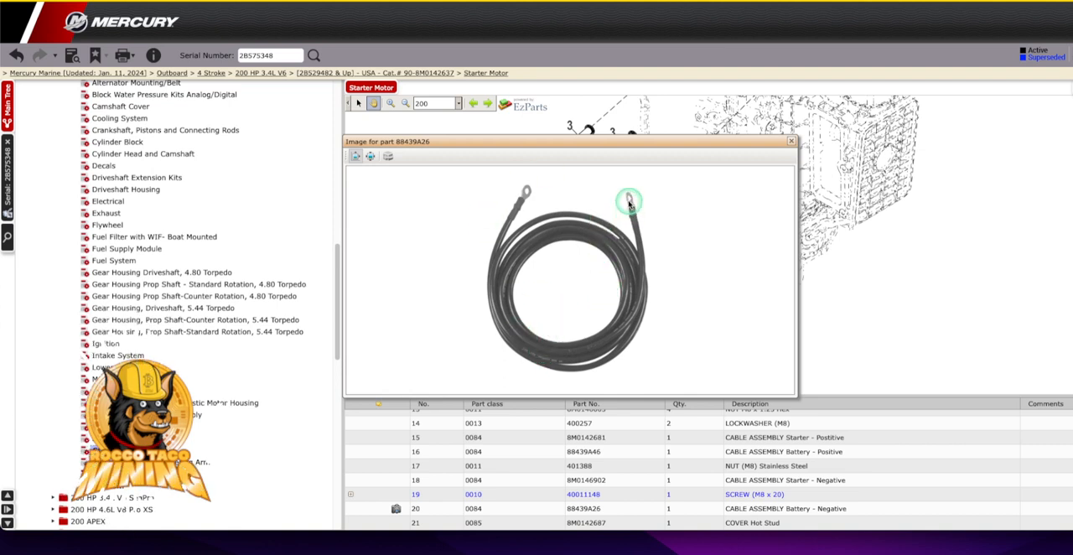
mouse_move(525, 304)
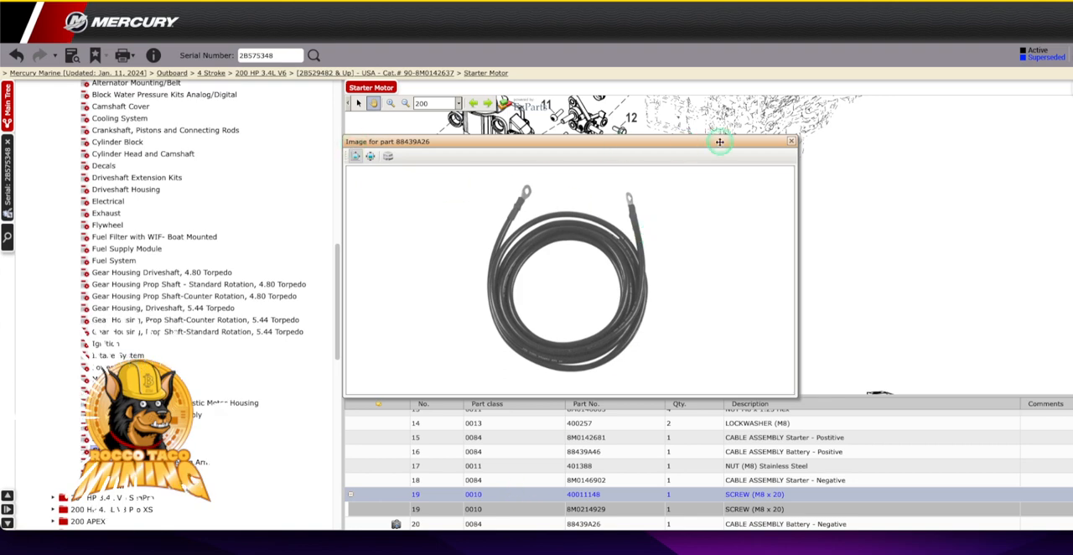
left_click(790, 141)
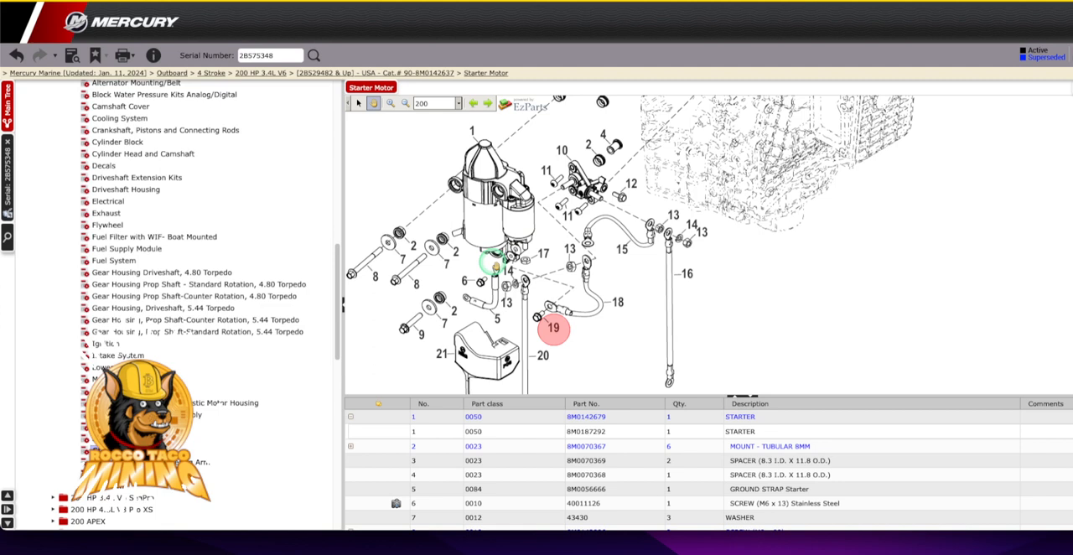
mouse_move(507, 273)
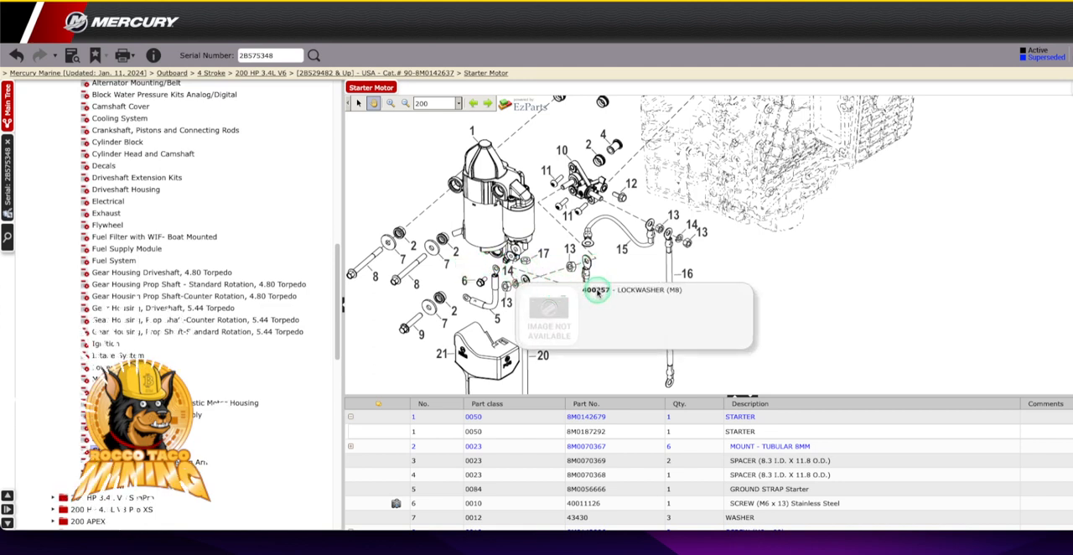
mouse_move(662, 295)
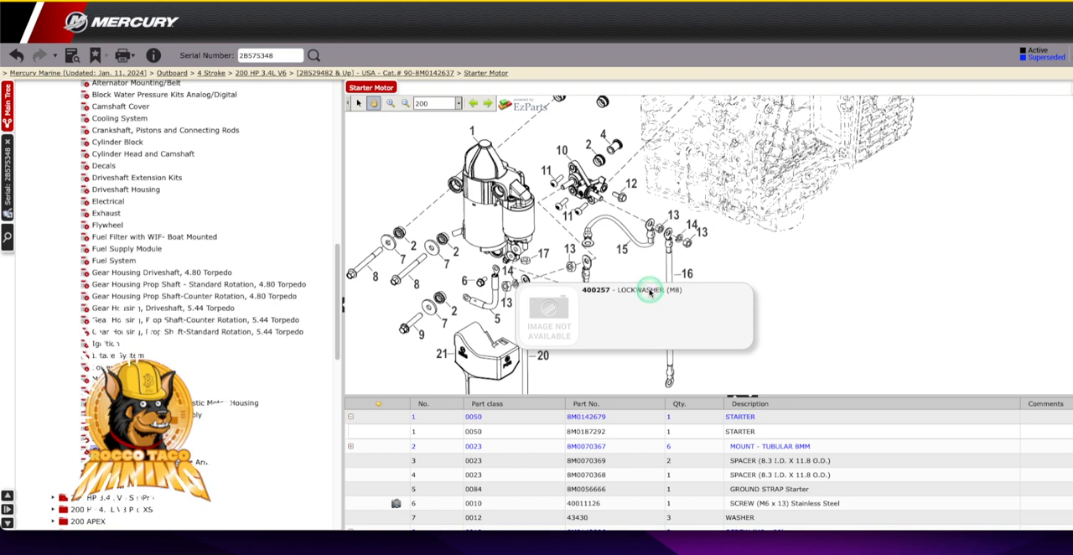
mouse_move(656, 289)
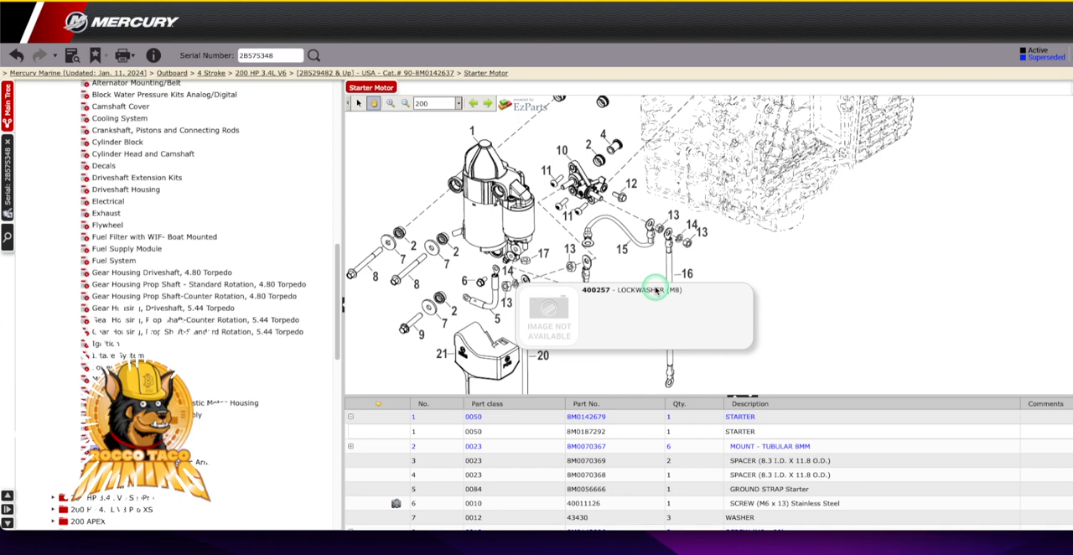
mouse_move(654, 289)
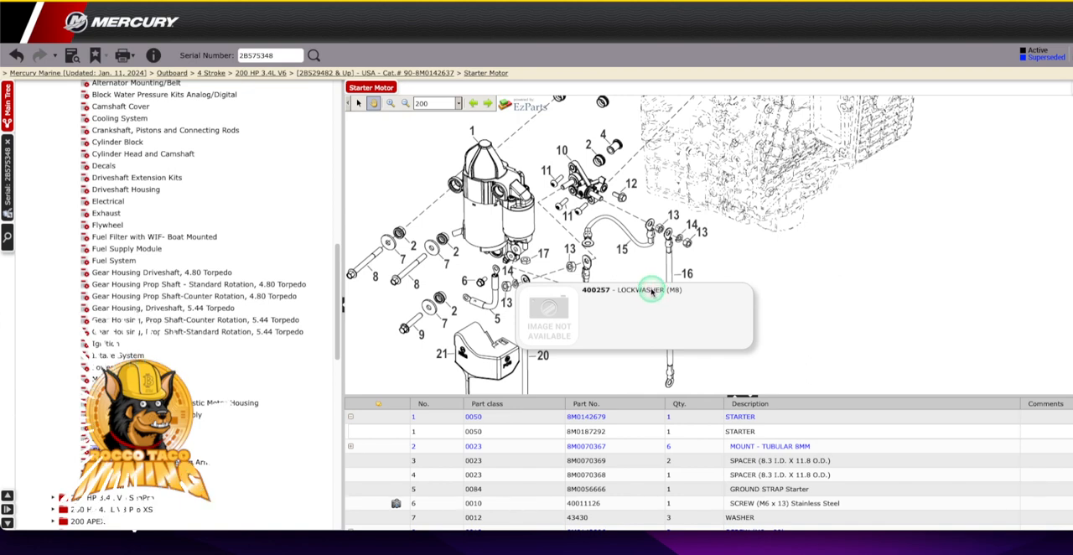
mouse_move(870, 257)
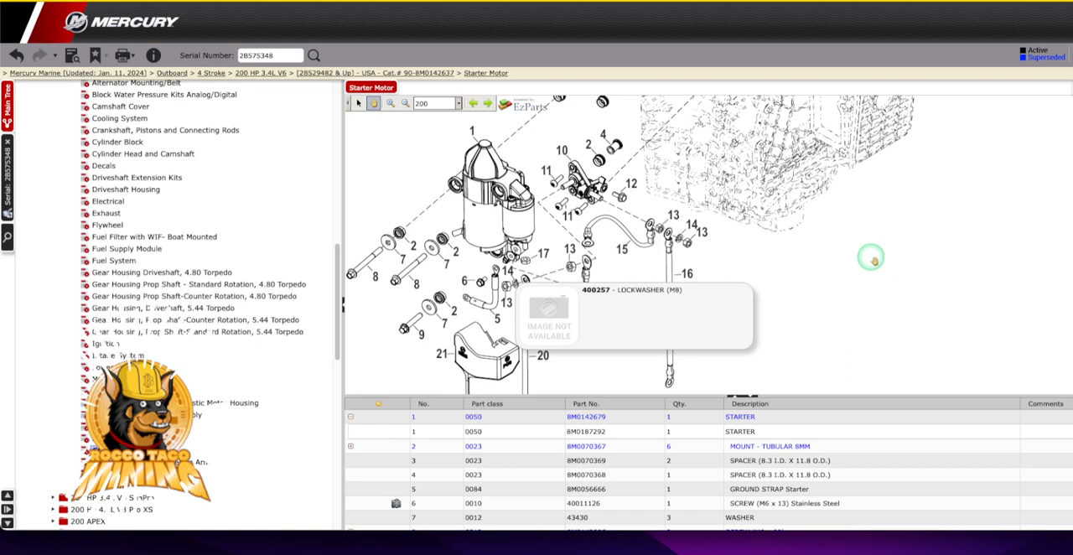
Select the STARTER row, part 8M0142679, in the parts list
left_click(586, 416)
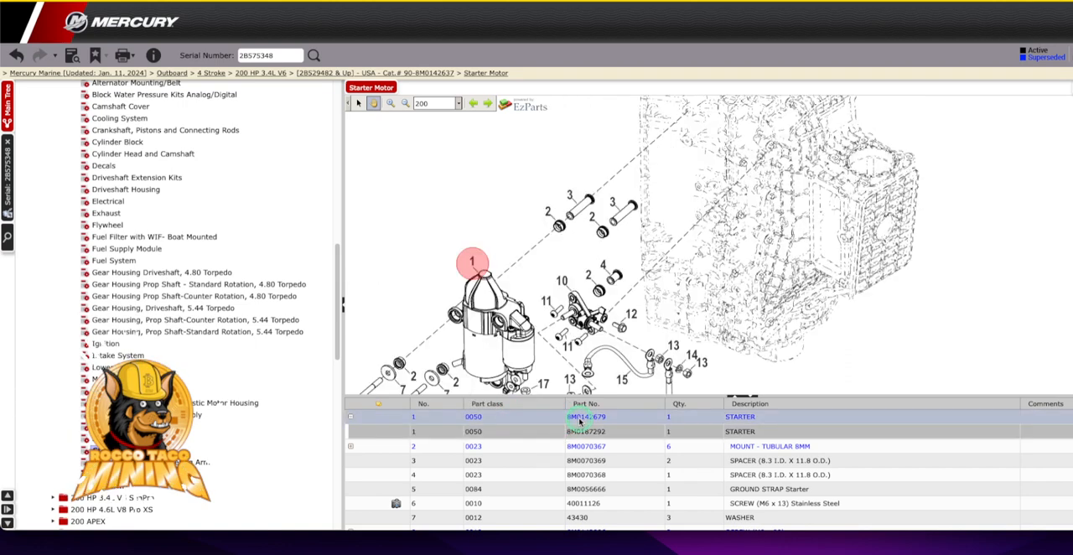
right_click(586, 416)
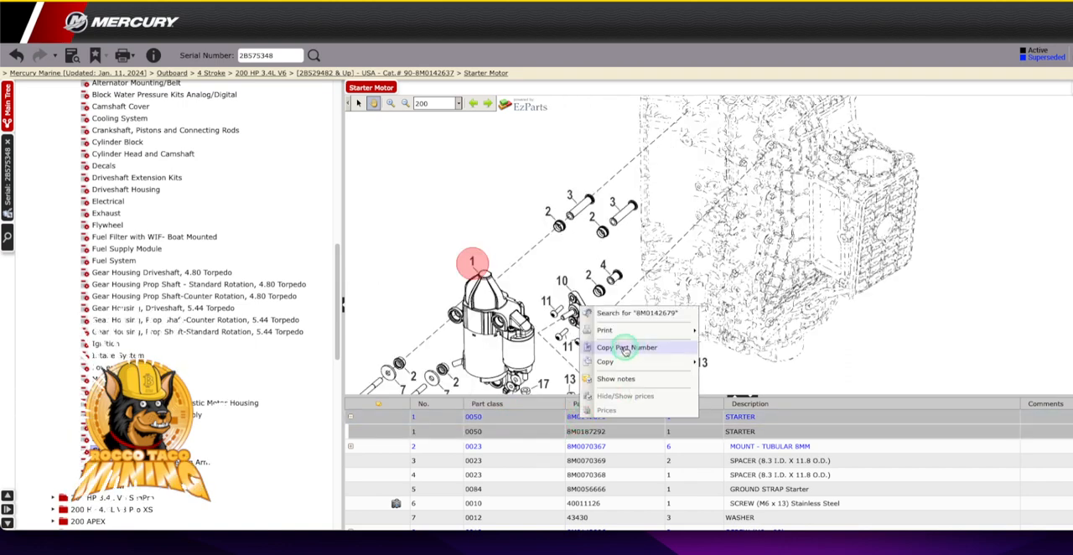
left_click(627, 347)
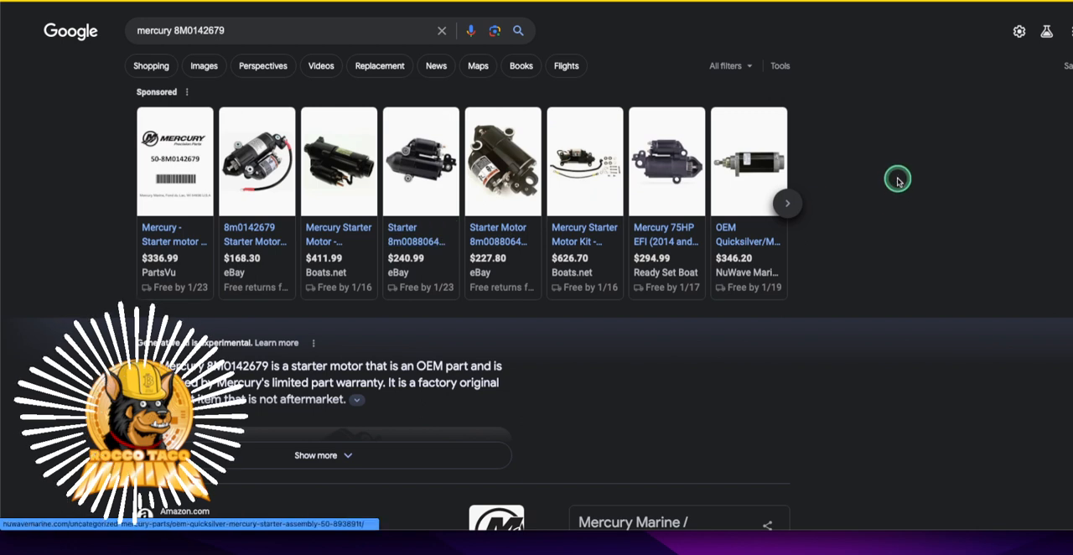
mouse_move(836, 234)
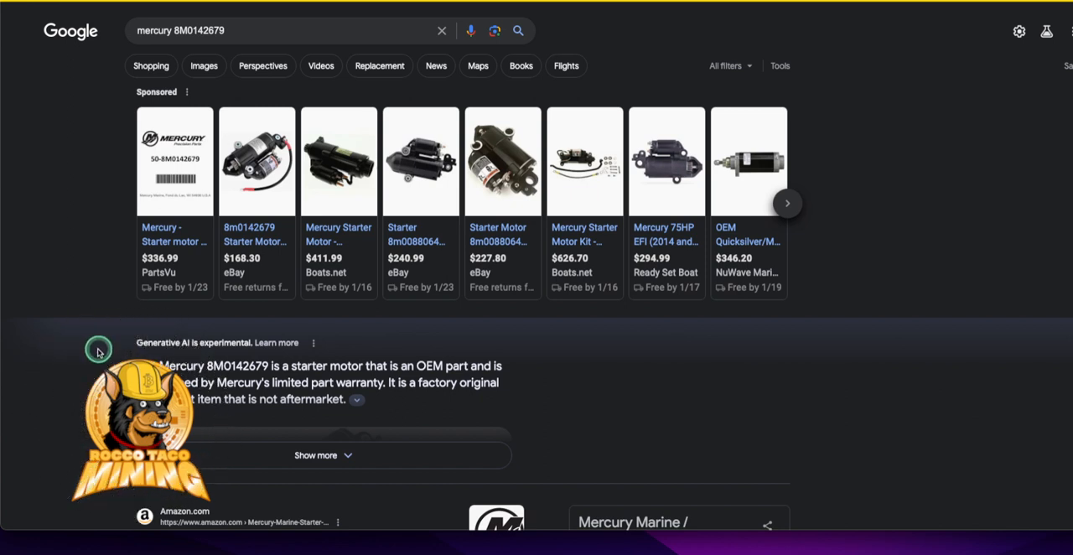
mouse_move(944, 22)
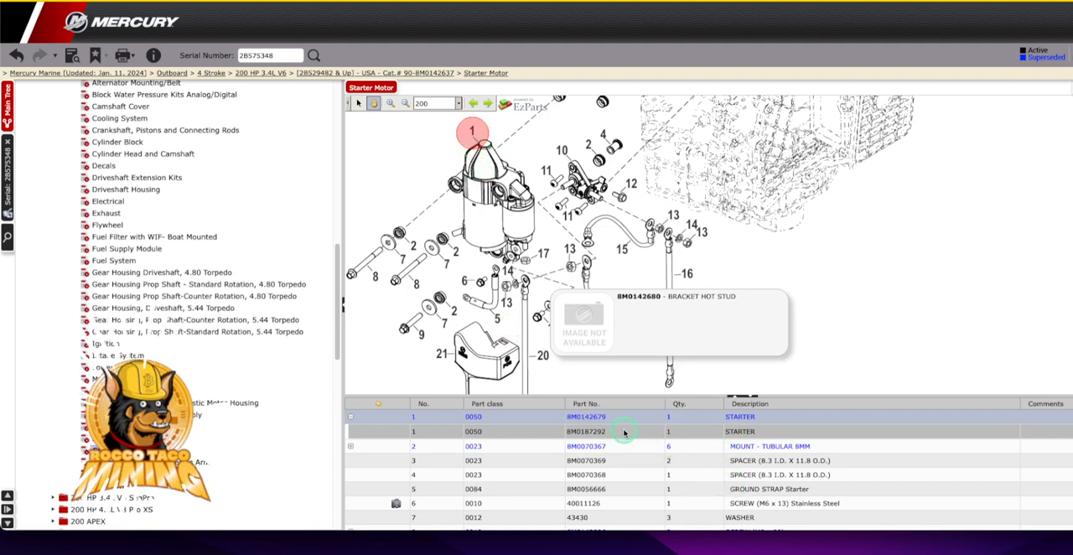
mouse_move(310, 96)
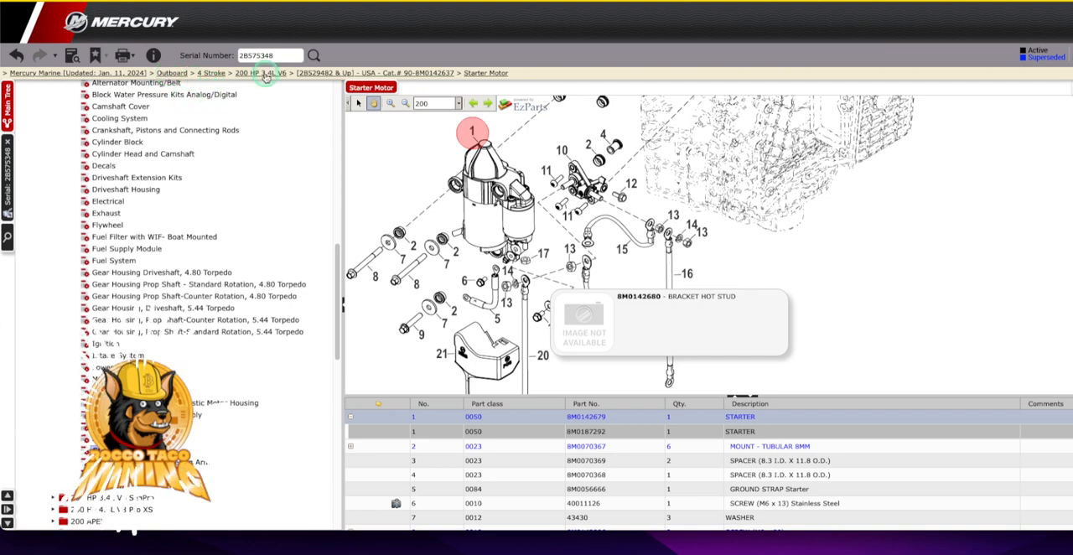
mouse_move(261, 257)
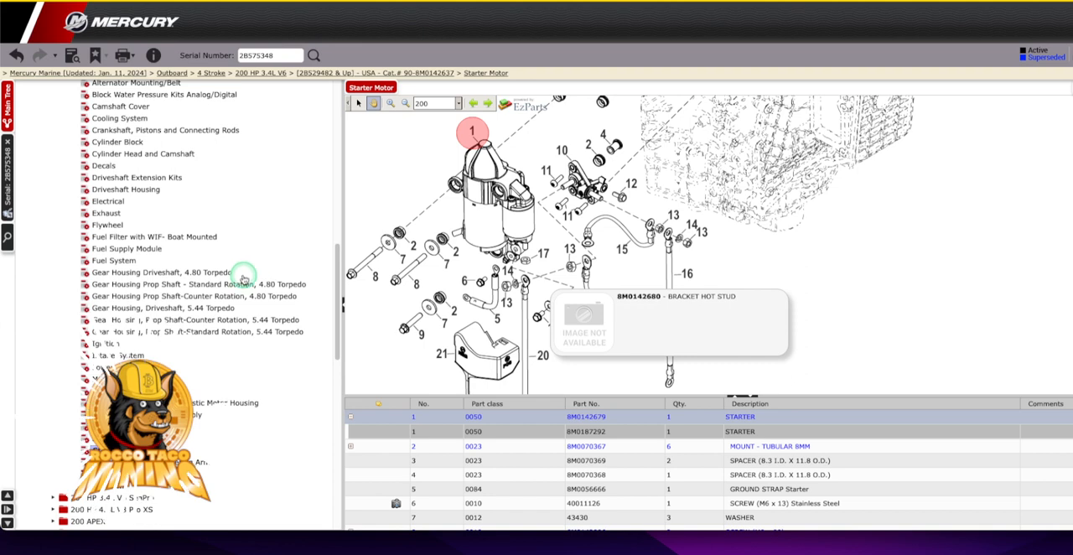
mouse_move(338, 132)
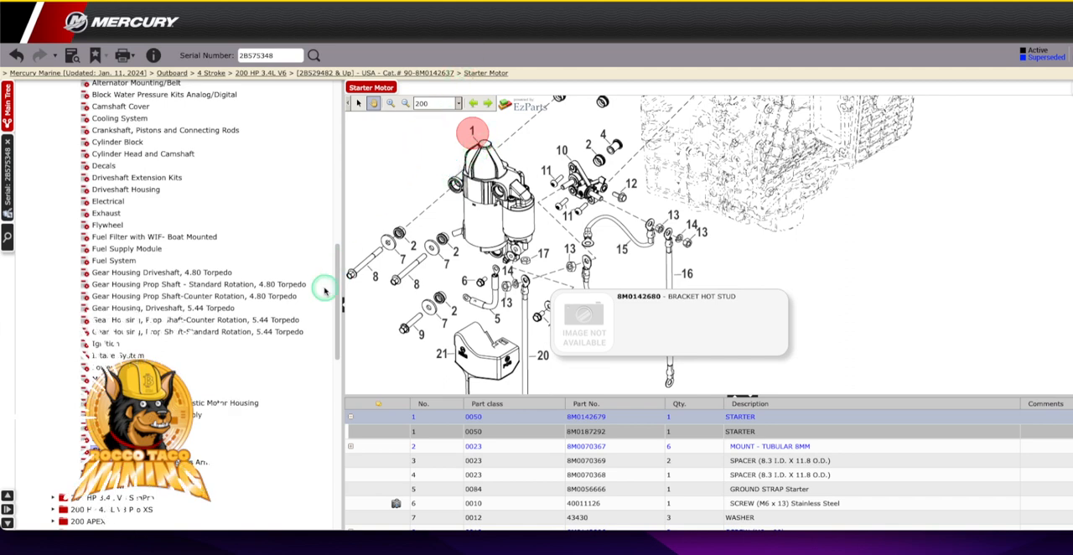
mouse_move(309, 339)
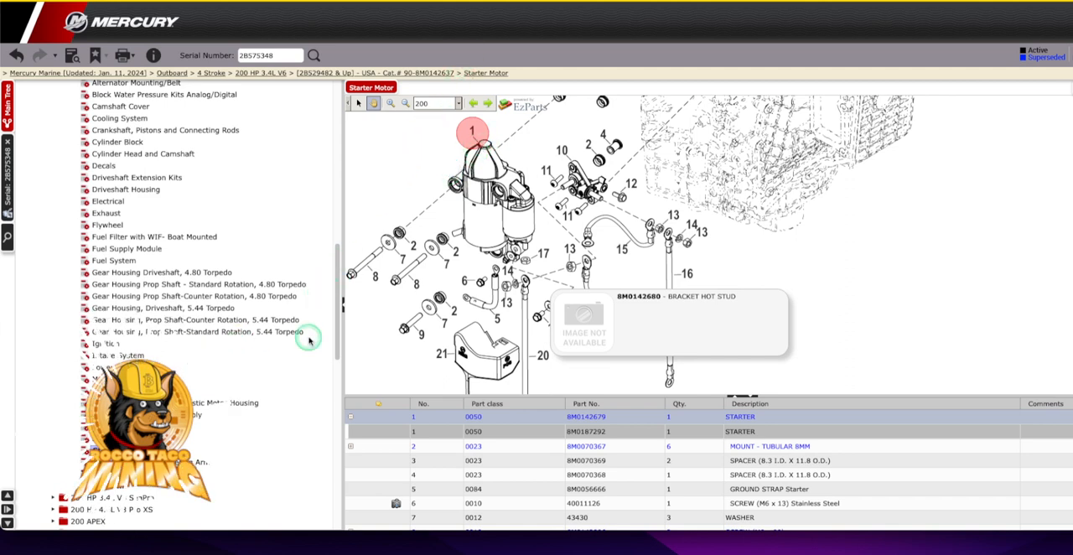